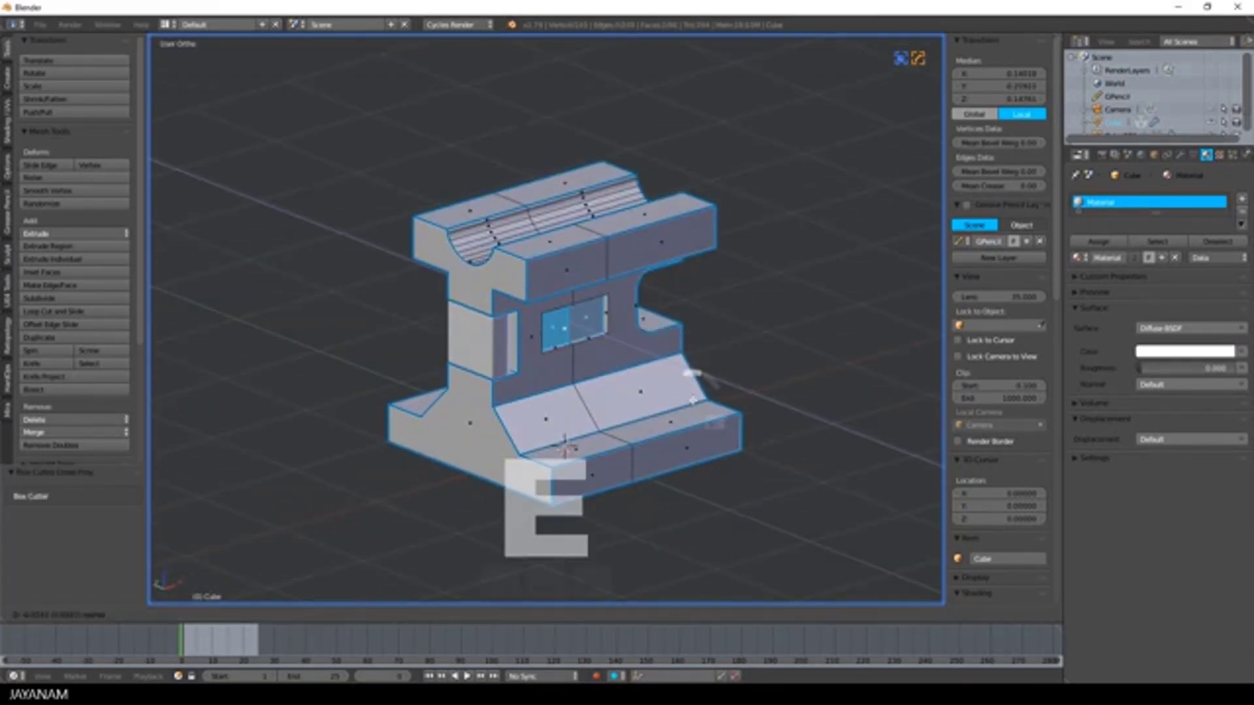
Step: Bring up the four-cube scene with the plain Cube's empty modifier stack
{"action": "key", "text": "q"}
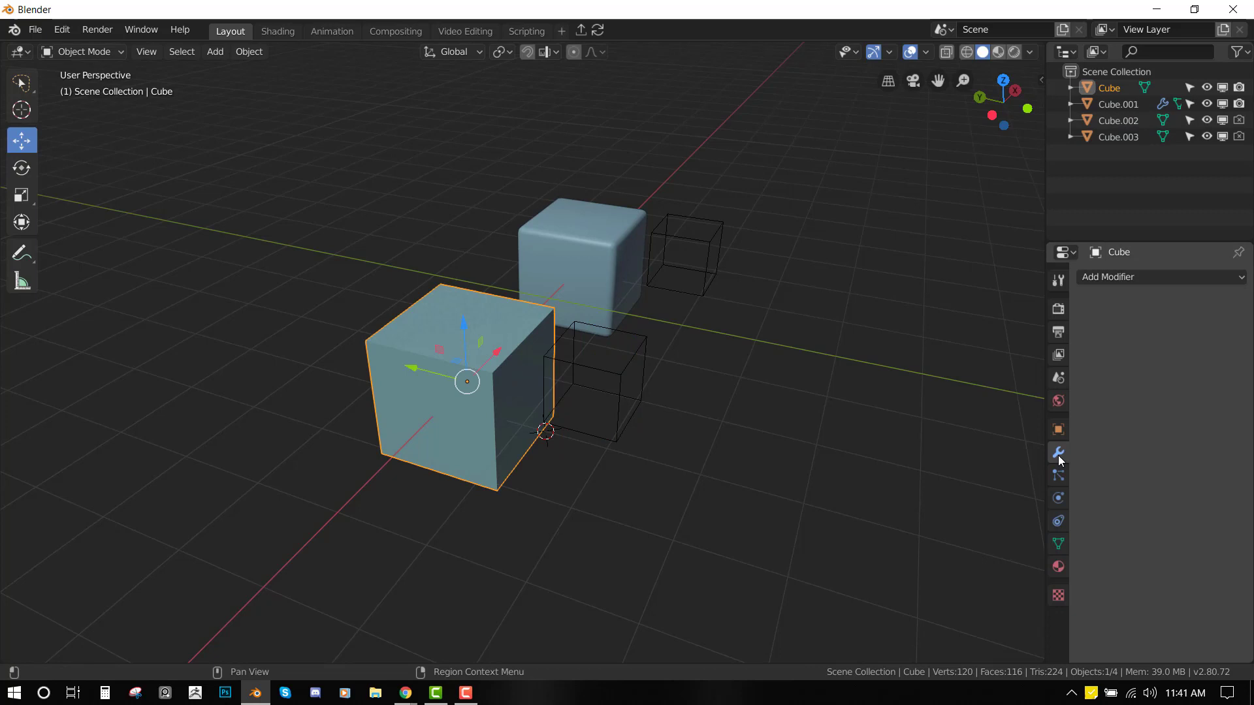
Step: Add a Boolean modifier to the plain cube, uniting it with Cube.002
{"action": "left_click", "coordinate": [1159, 277]}
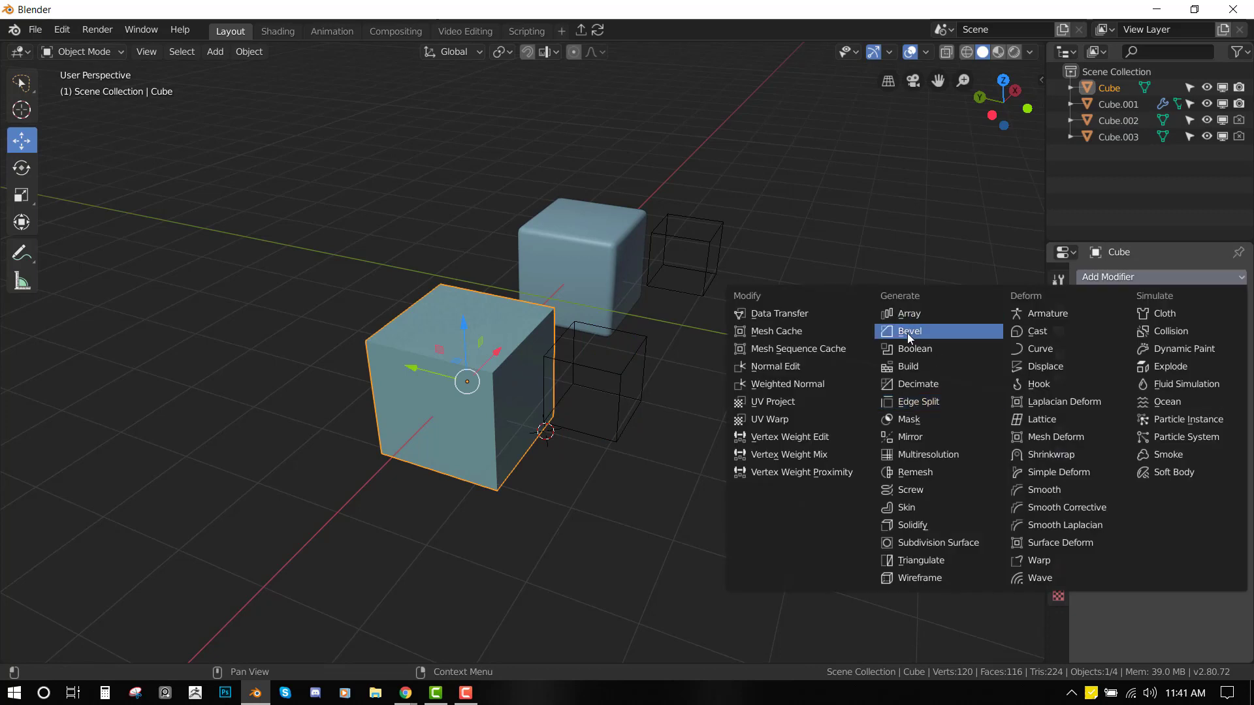
{"action": "left_click", "coordinate": [914, 348]}
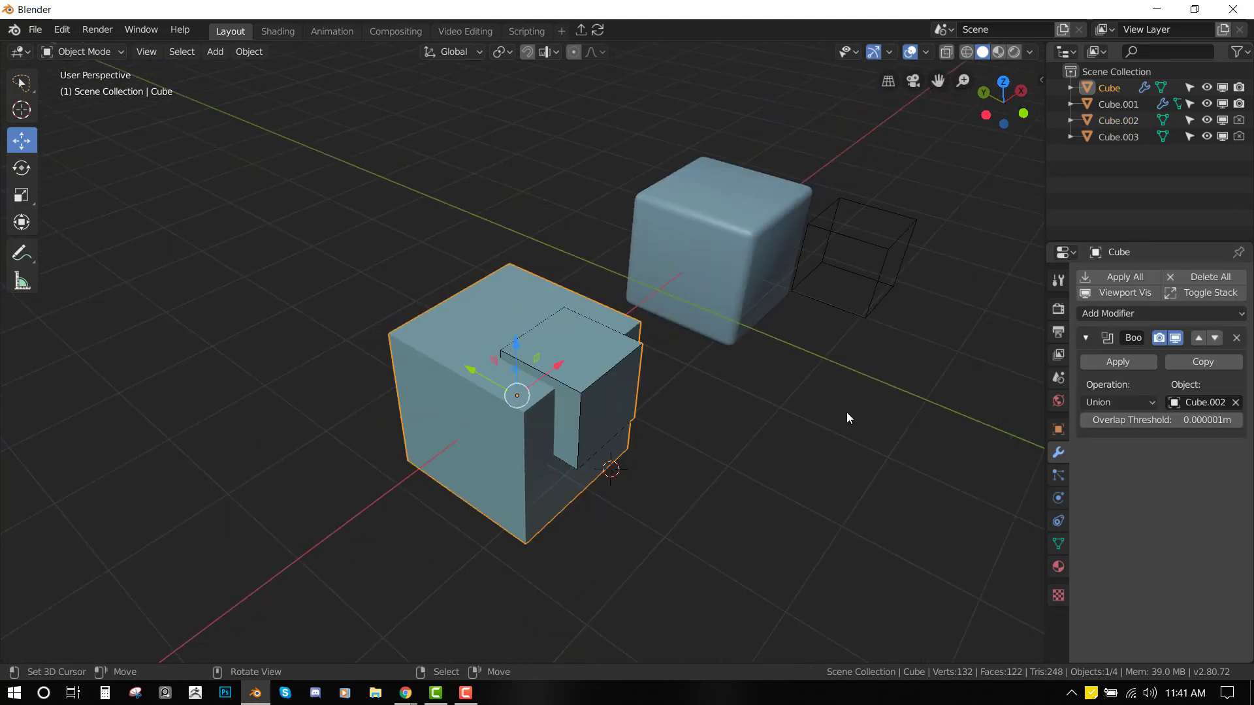
{"action": "mouse_move", "coordinate": [648, 410]}
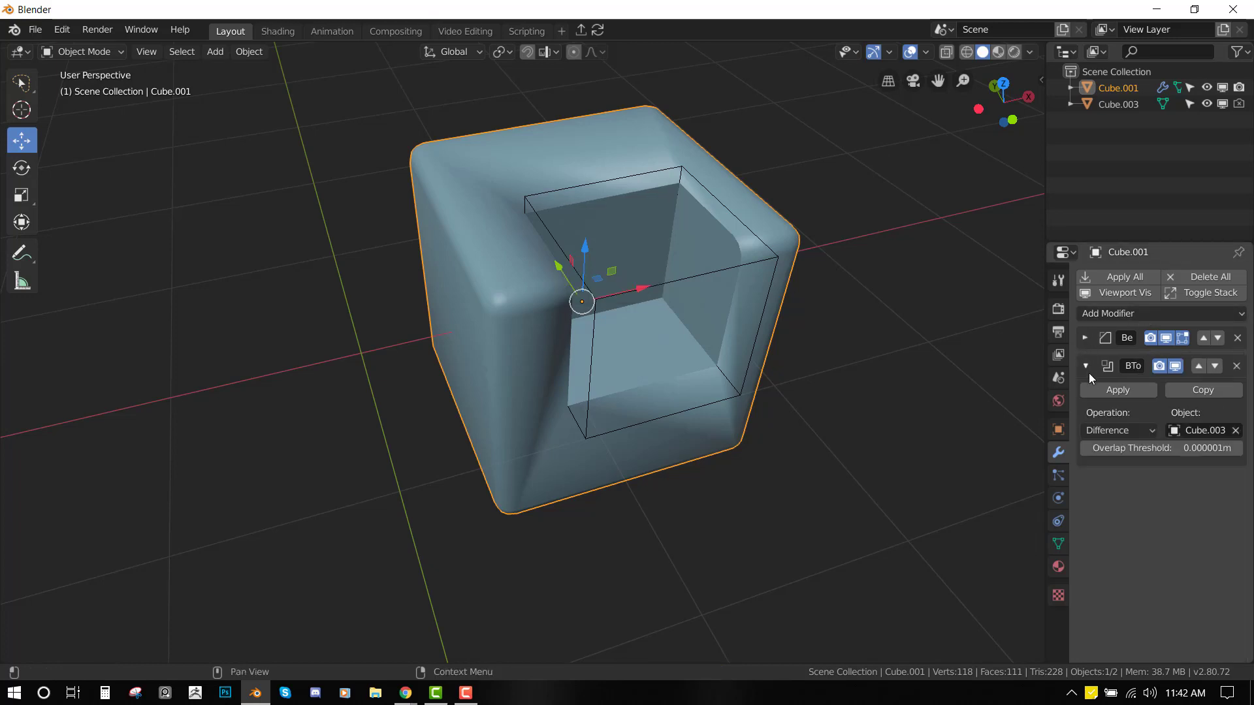
Step: Collapse and re-expand Cube.001's Boolean modifier subtracting Cube.003
{"action": "left_click", "coordinate": [1085, 338]}
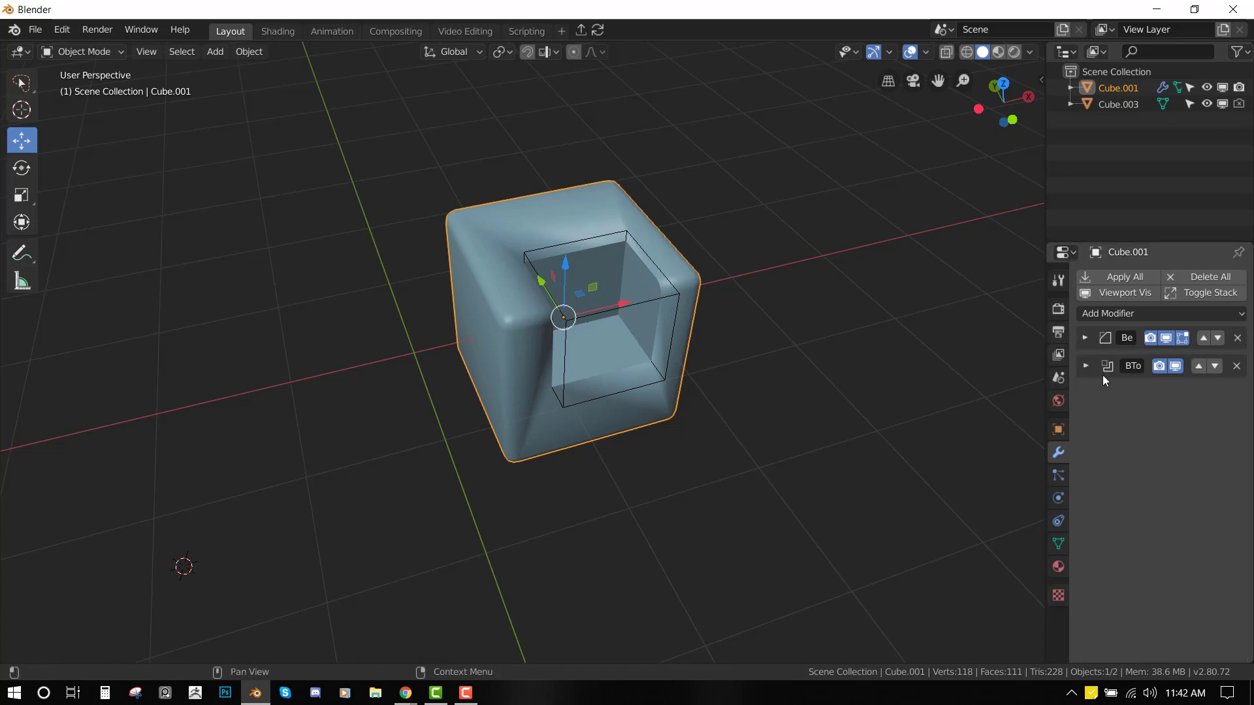
{"action": "left_click", "coordinate": [1085, 367]}
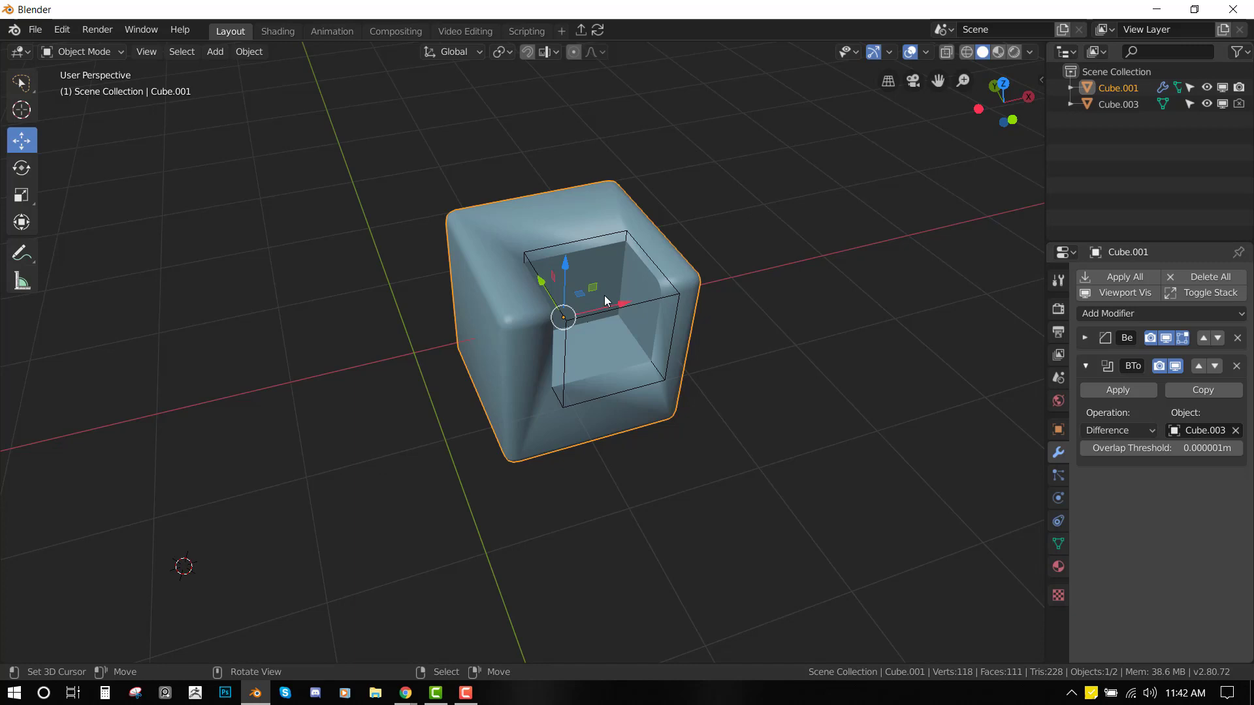
{"action": "mouse_move", "coordinate": [798, 292]}
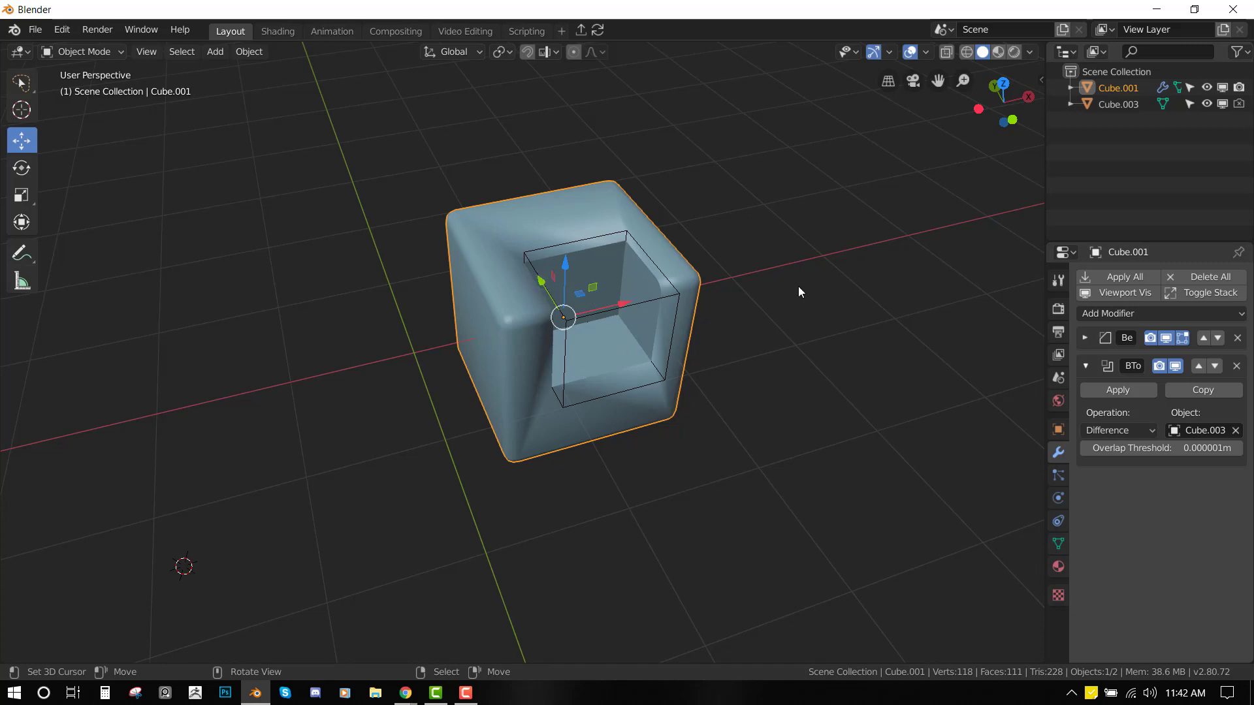
{"action": "left_click", "coordinate": [1086, 366]}
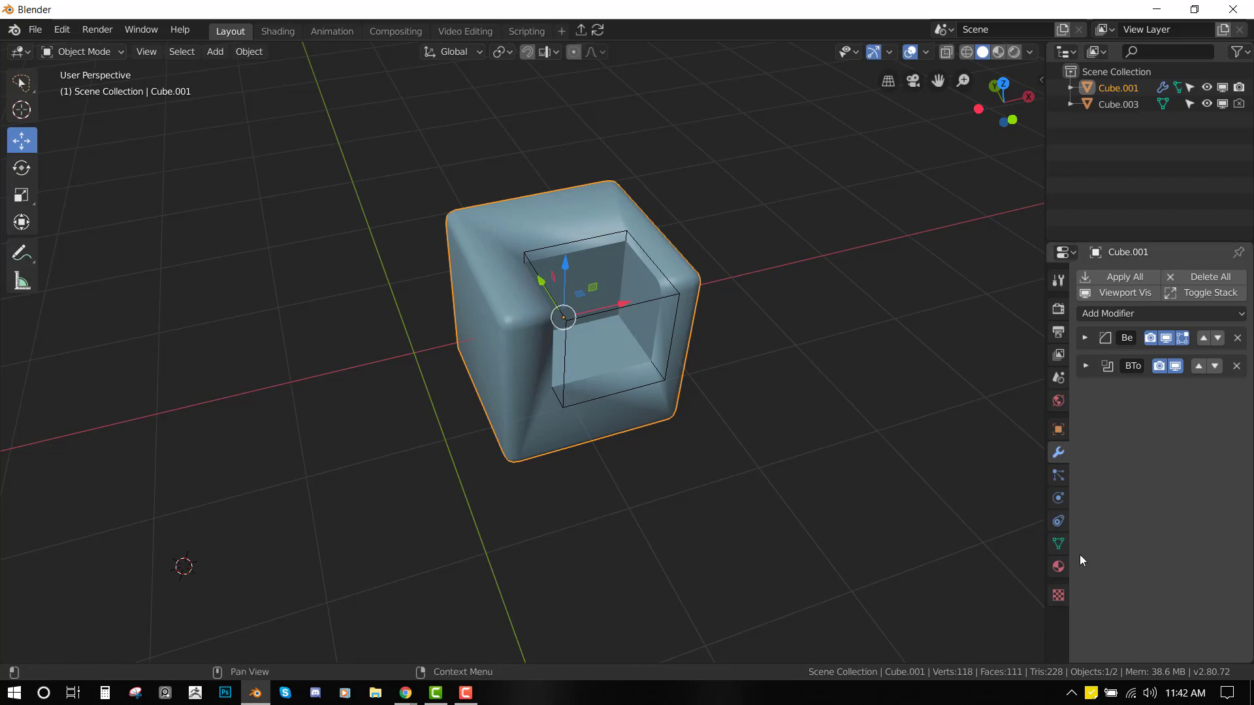
Step: Enable Auto Smooth at 45° in the rounded cube's mesh Normals settings
{"action": "left_click", "coordinate": [1057, 544]}
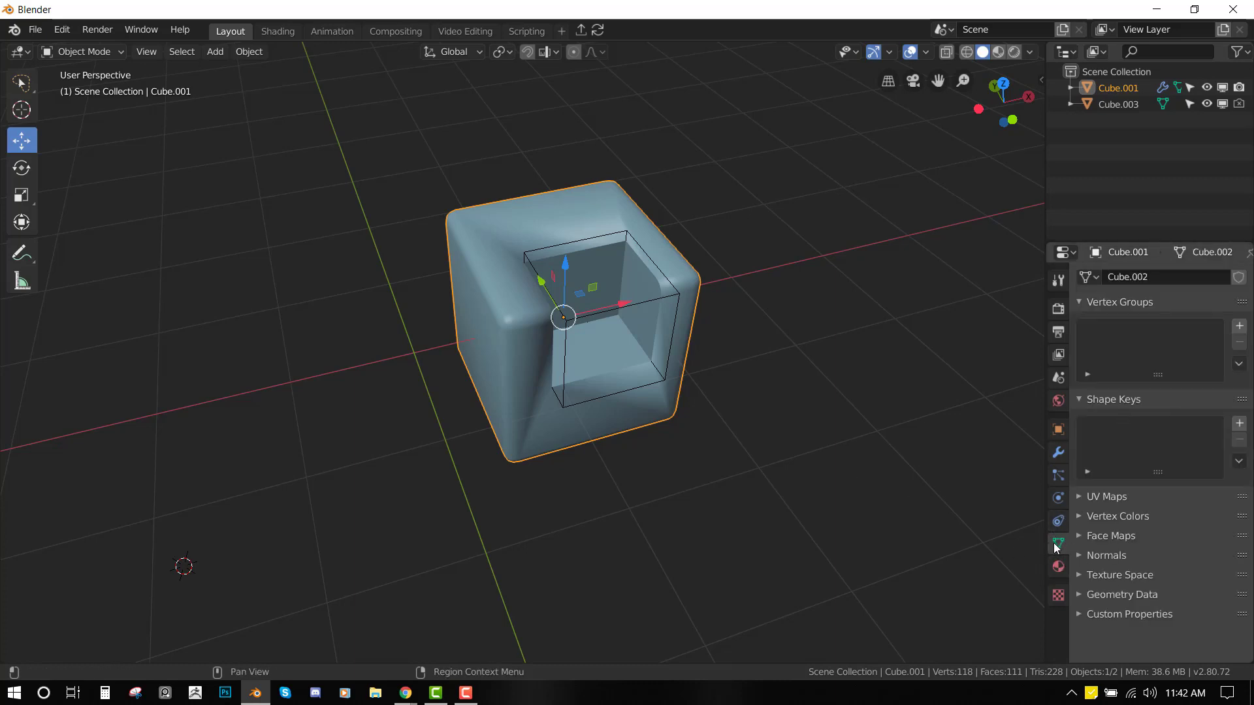
{"action": "left_click", "coordinate": [1106, 555]}
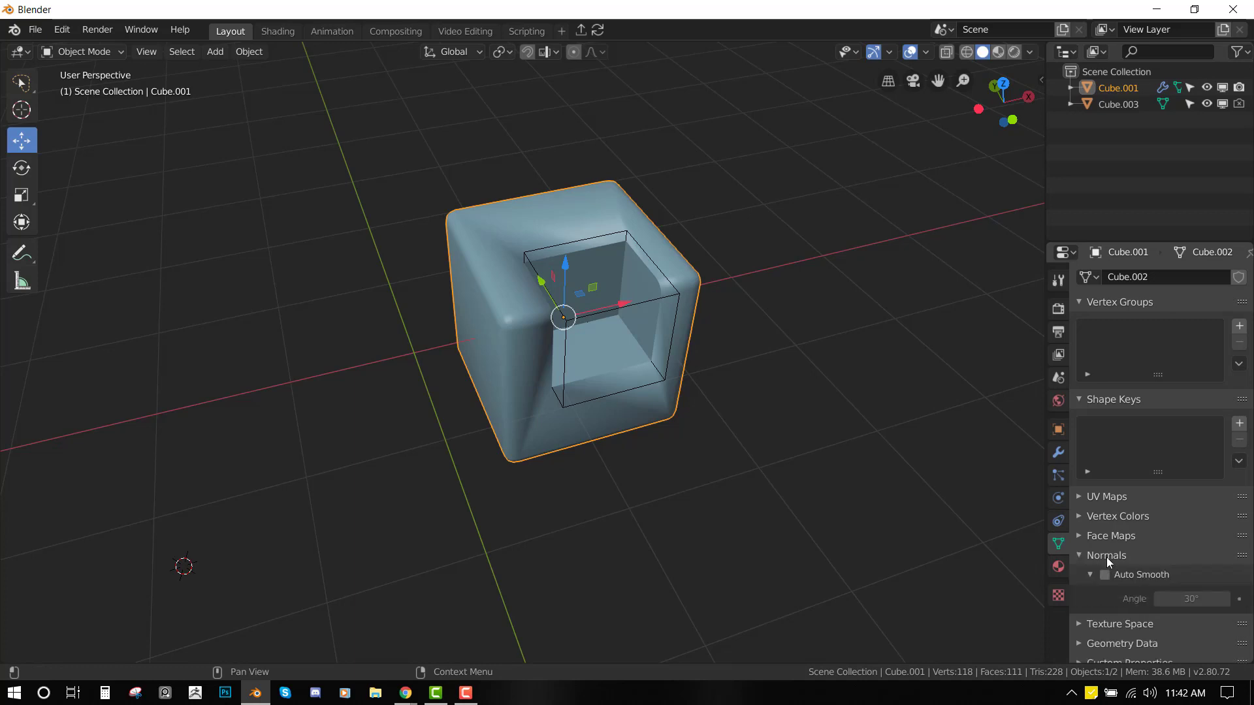
{"action": "left_click", "coordinate": [1104, 574]}
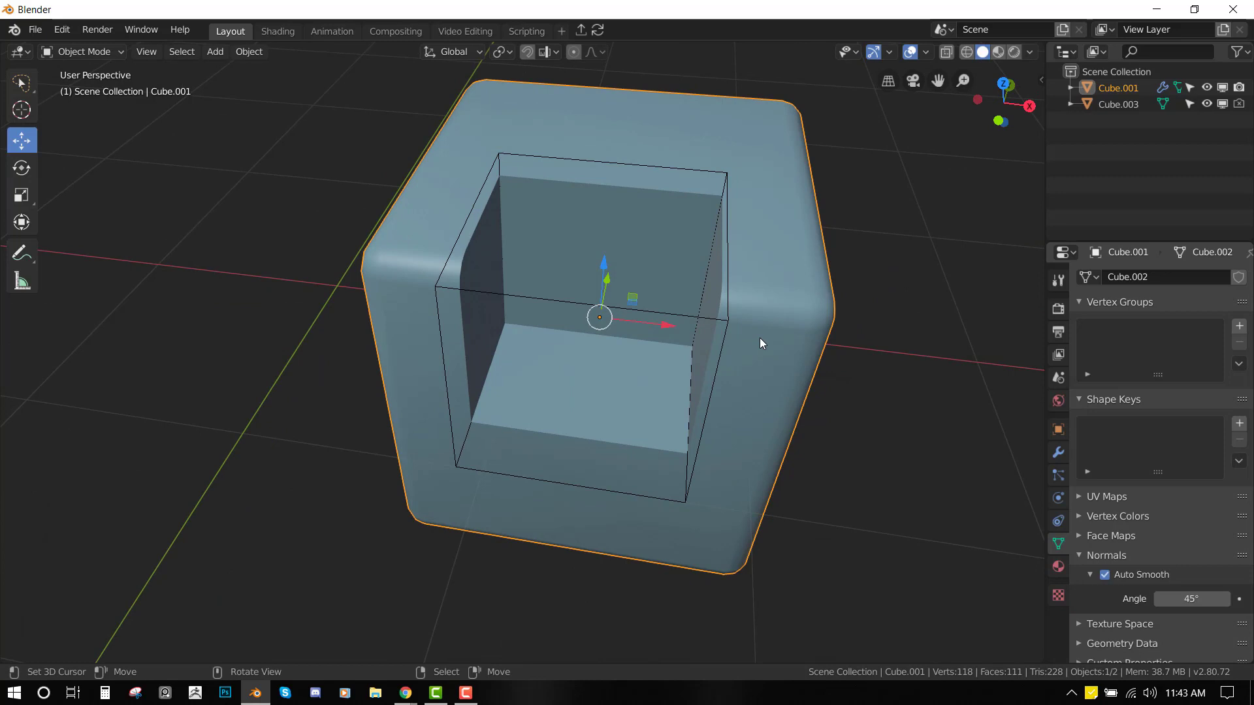
{"action": "key", "text": "s"}
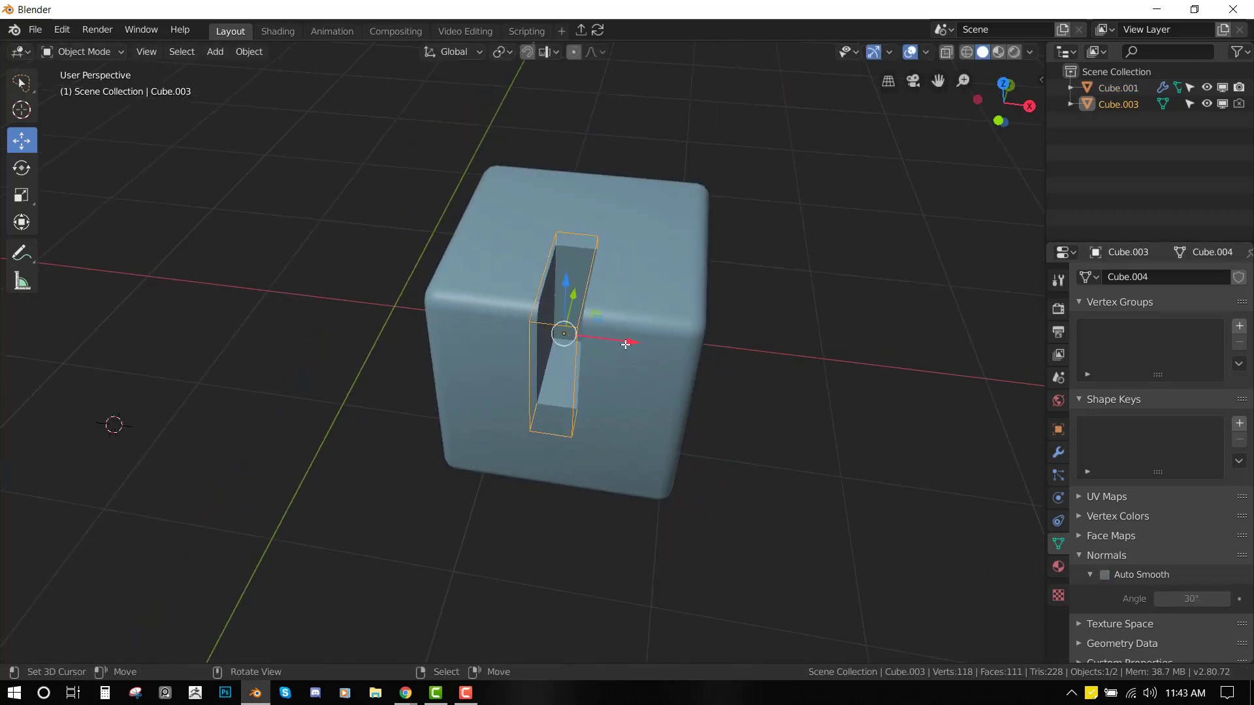
Step: Orbit around the rounded cube to check its three parallel slot cuts
{"action": "key", "text": "Tab"}
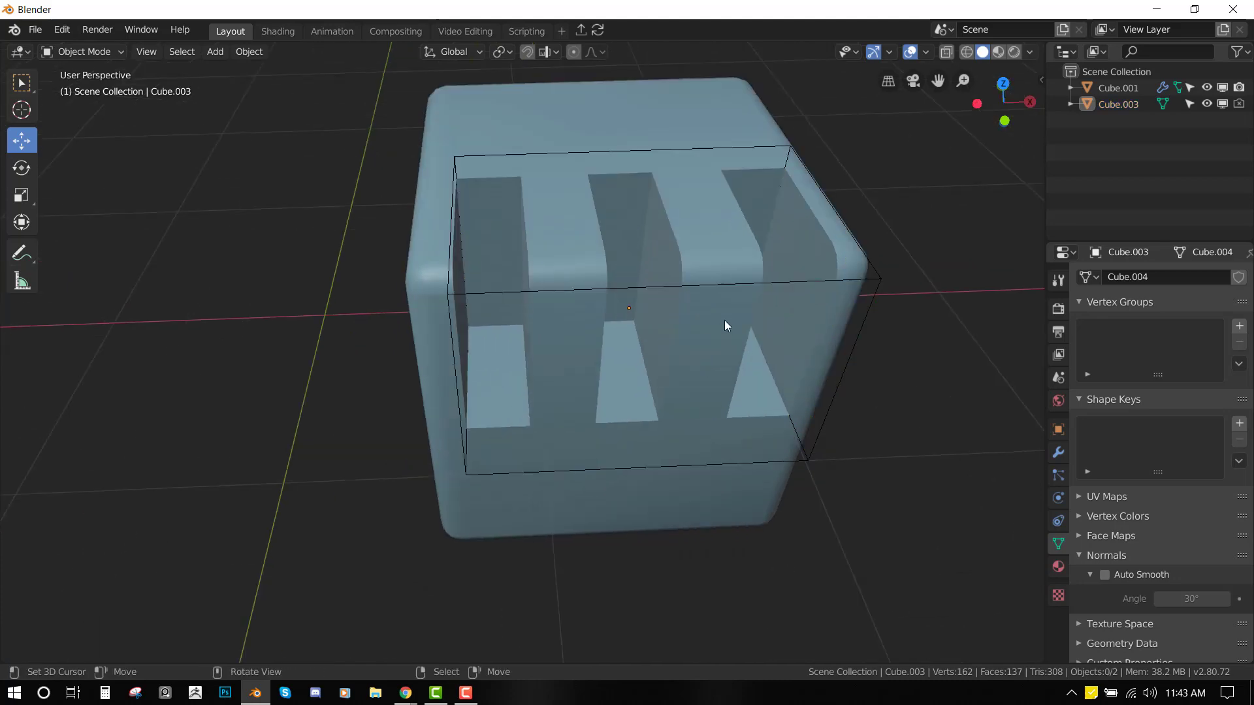
{"action": "left_click_drag", "start_coordinate": [726, 325], "coordinate": [572, 365]}
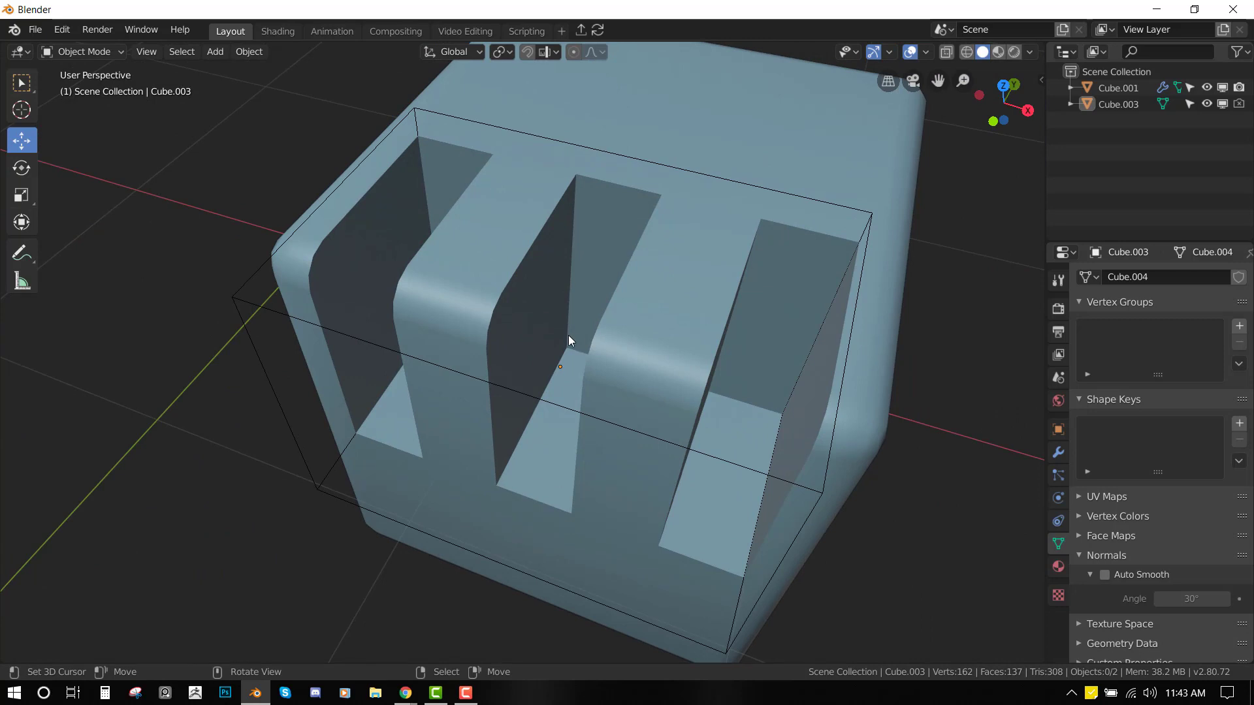
{"action": "mouse_move", "coordinate": [620, 344]}
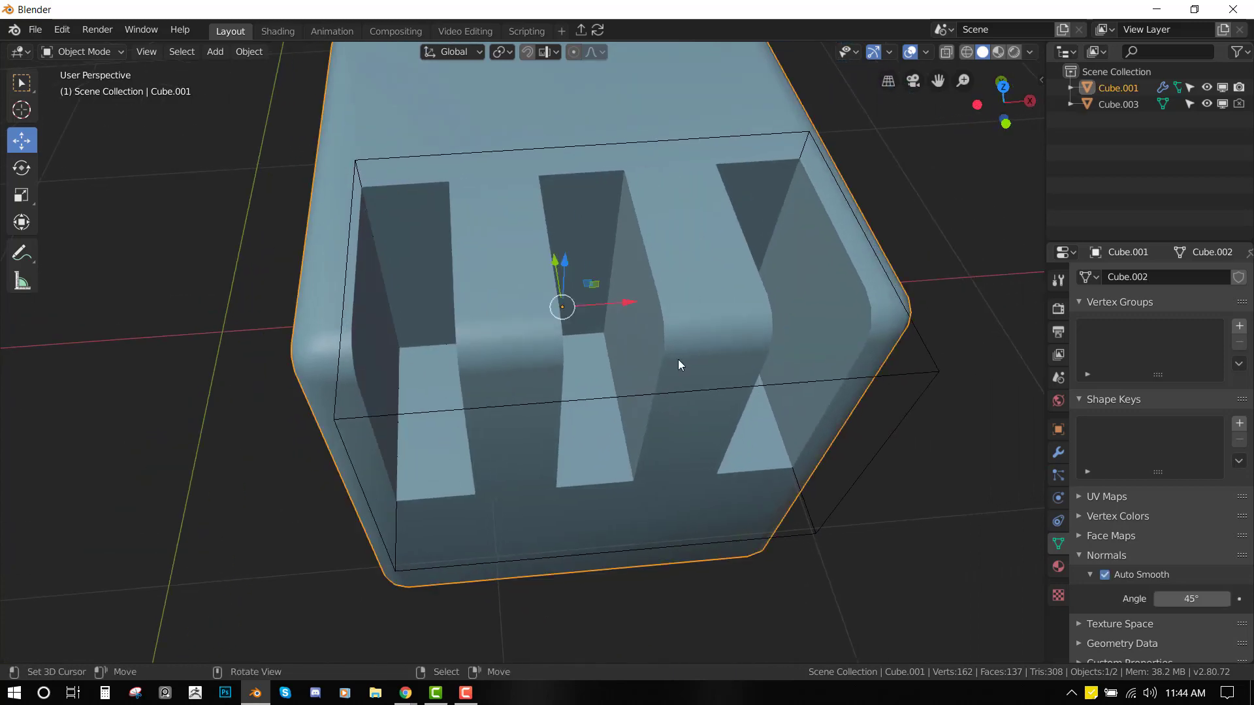
Step: Add a Bevel modifier limited by 30° angle, comparing with None, then inspect the slots
{"action": "left_click", "coordinate": [1159, 314]}
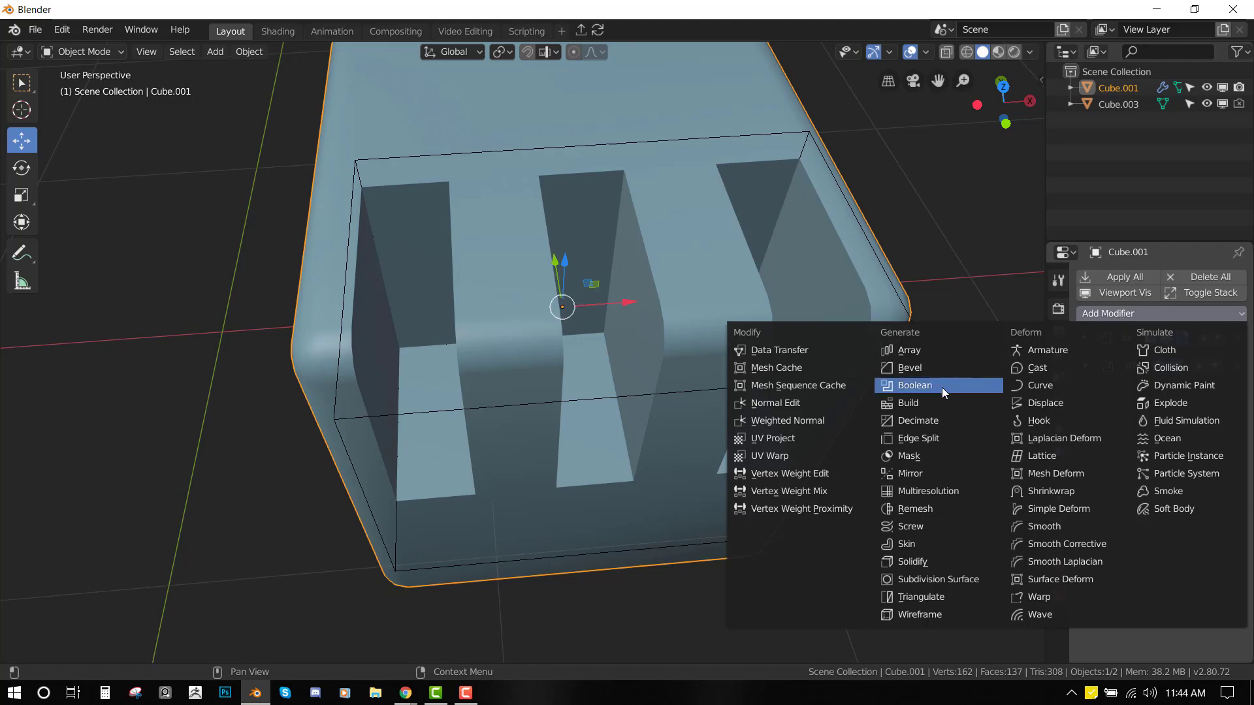
{"action": "mouse_move", "coordinate": [910, 367]}
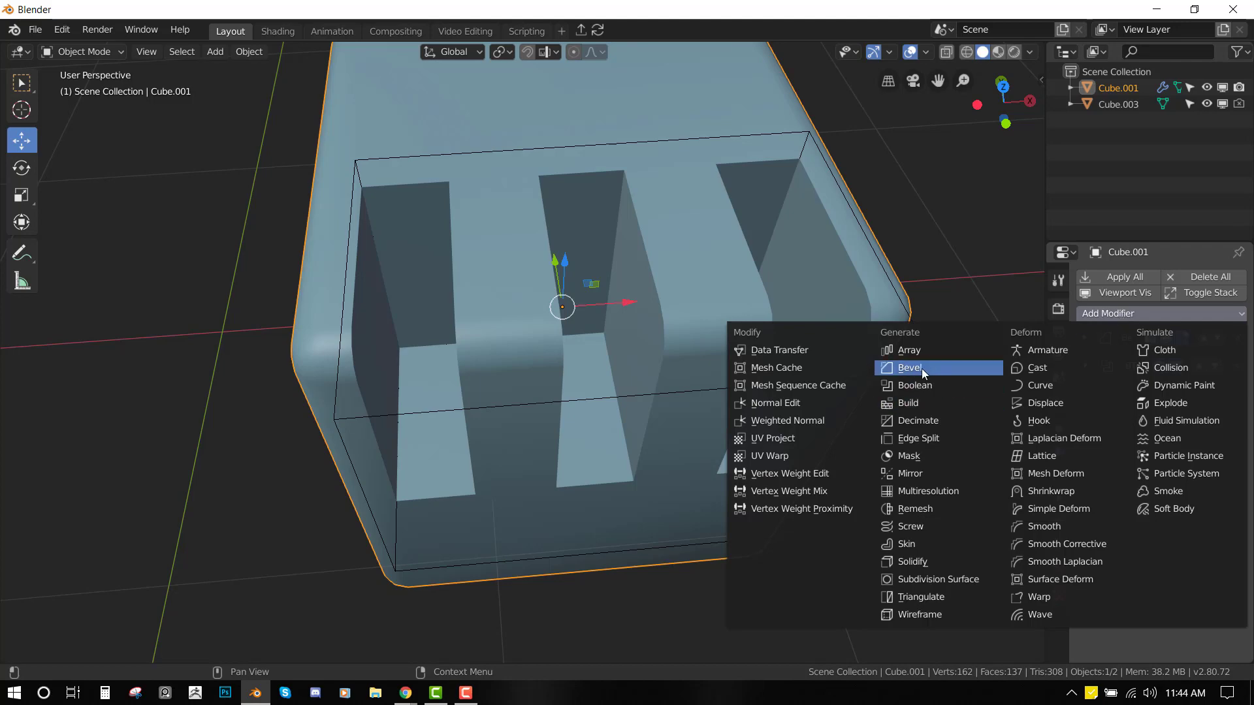
{"action": "left_click", "coordinate": [910, 367]}
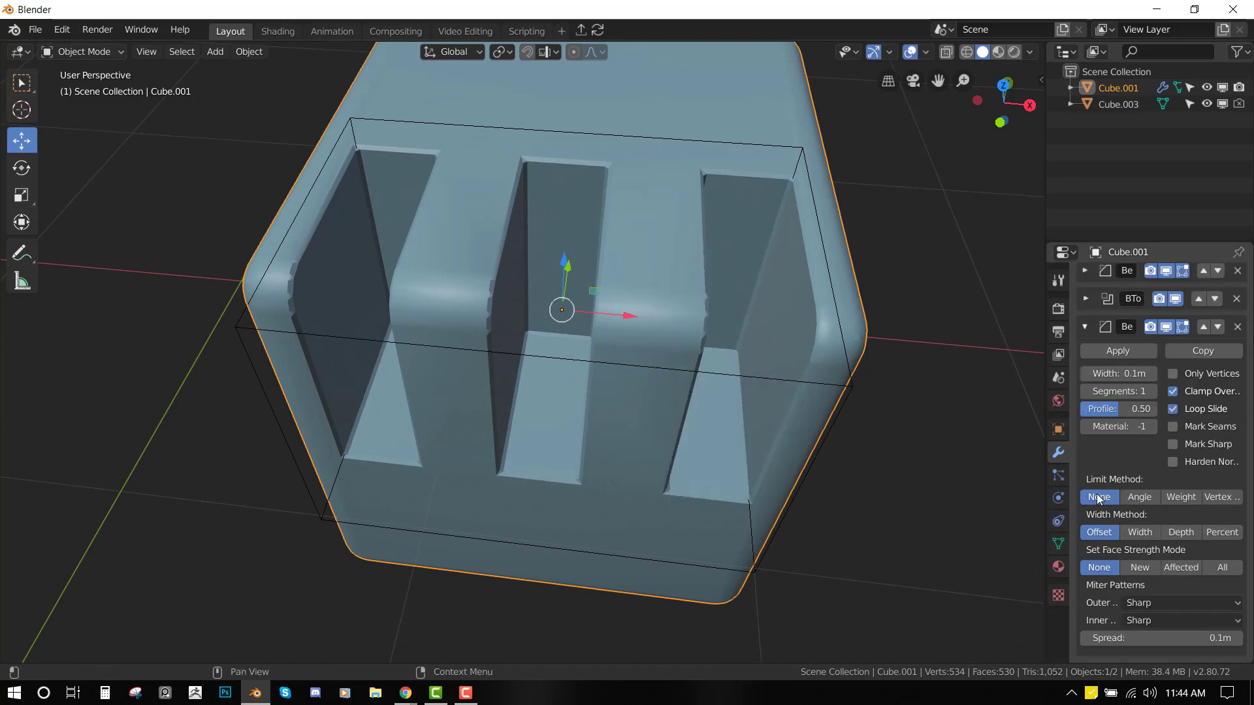
{"action": "mouse_move", "coordinate": [1099, 496]}
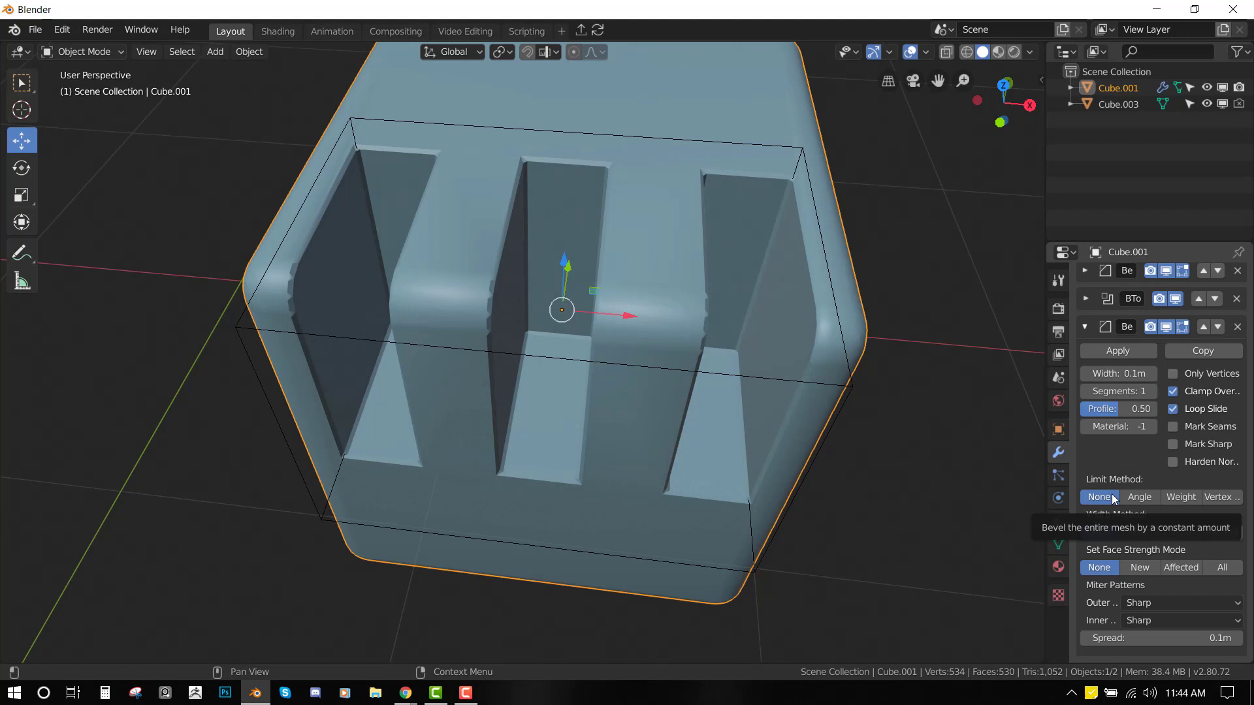
{"action": "left_click", "coordinate": [1138, 496]}
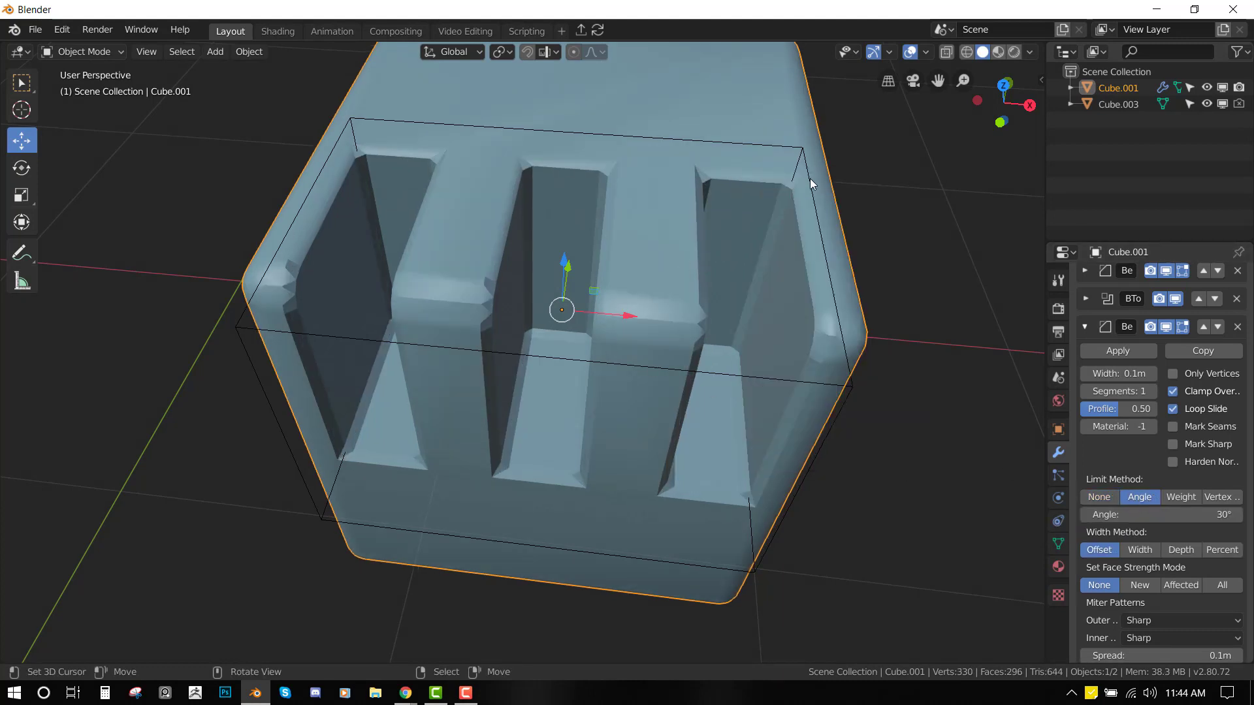
{"action": "left_click", "coordinate": [1118, 104]}
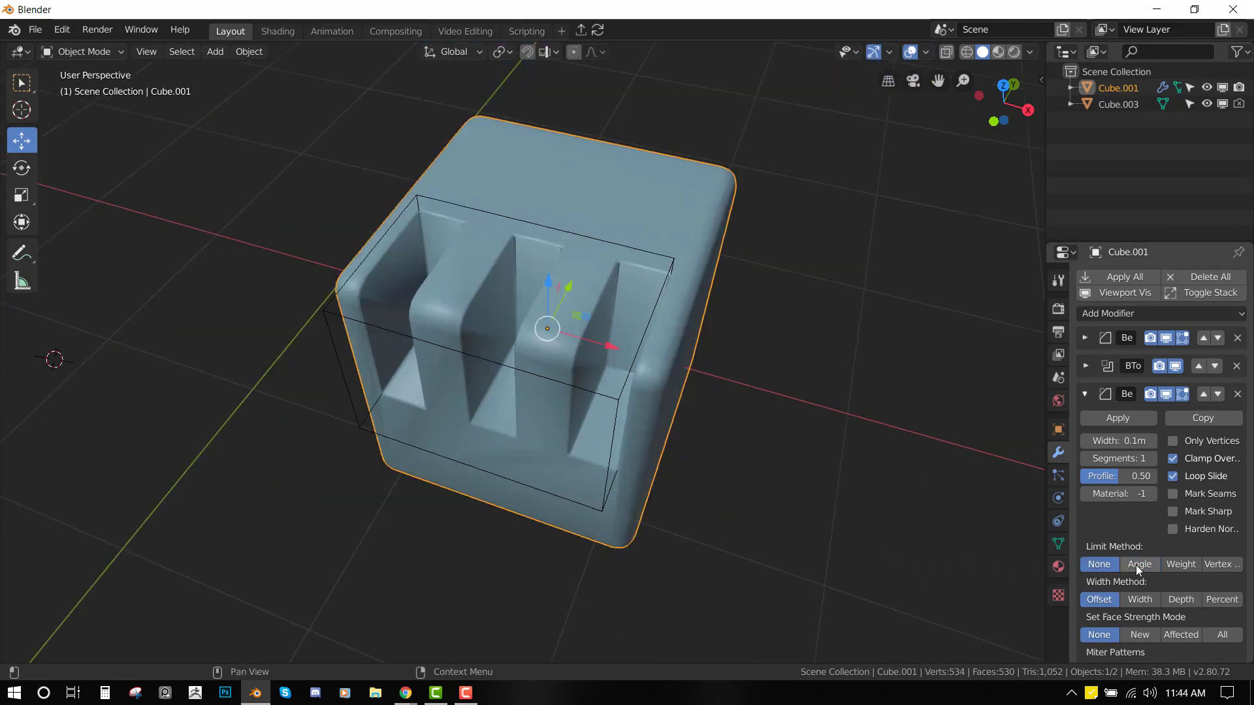
{"action": "left_click", "coordinate": [1138, 563]}
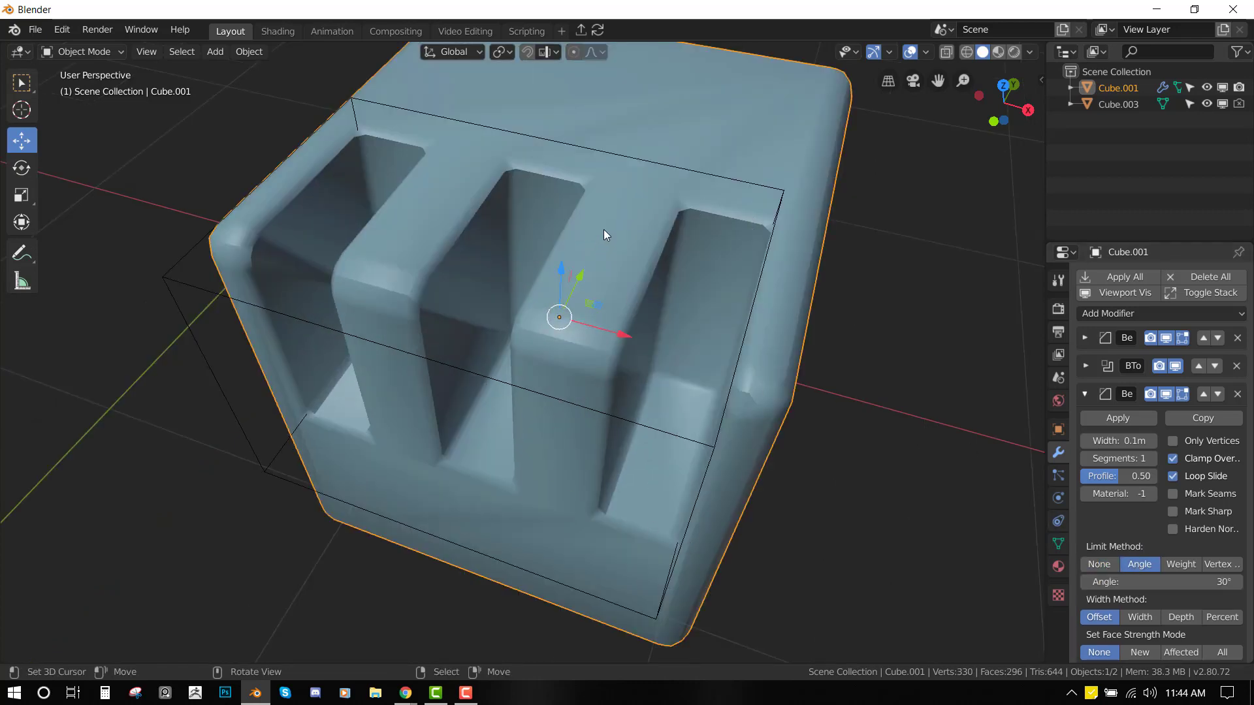
{"action": "left_click_drag", "start_coordinate": [603, 234], "coordinate": [827, 297]}
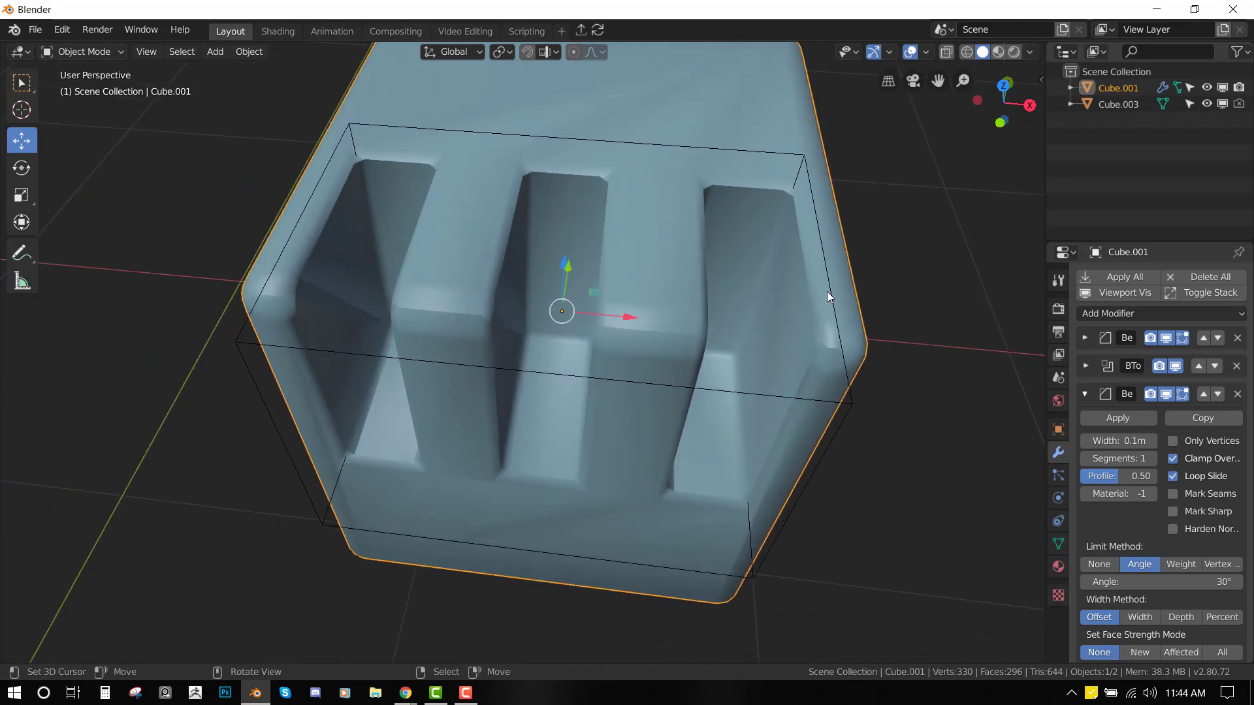
{"action": "mouse_move", "coordinate": [592, 344]}
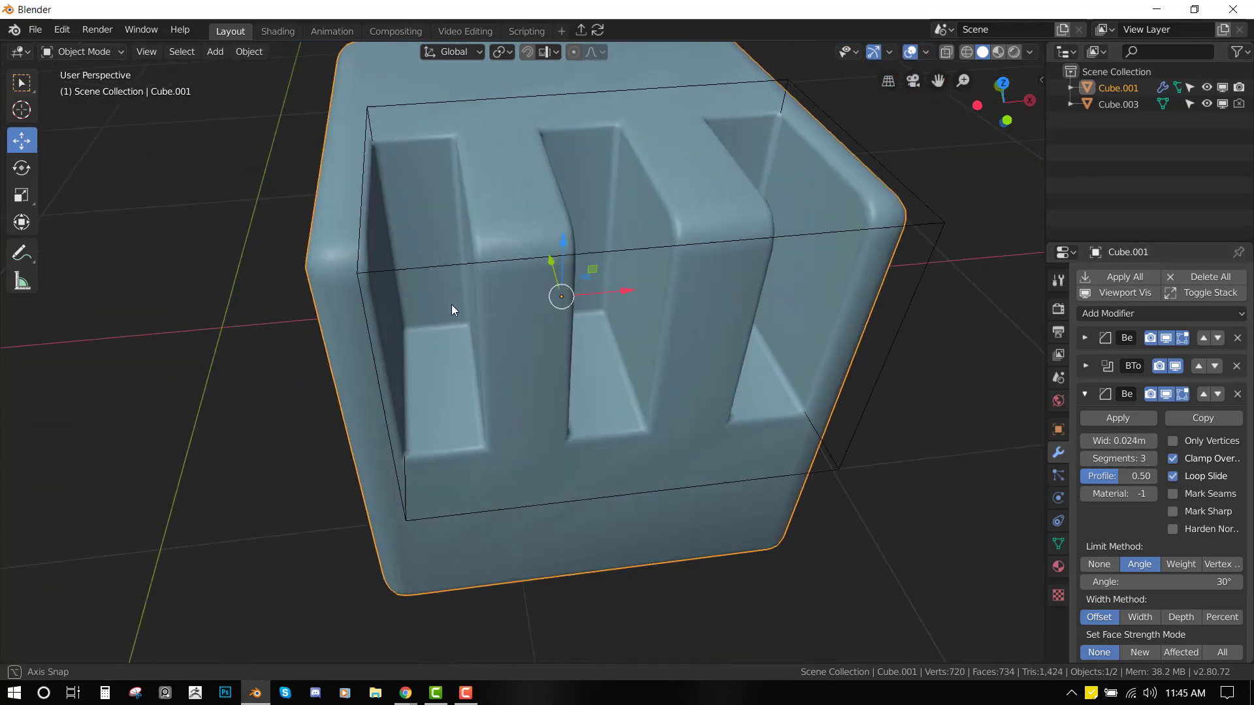
Step: Reduce the bevel to one segment and turn on Harden Normals
{"action": "left_click", "coordinate": [1087, 458]}
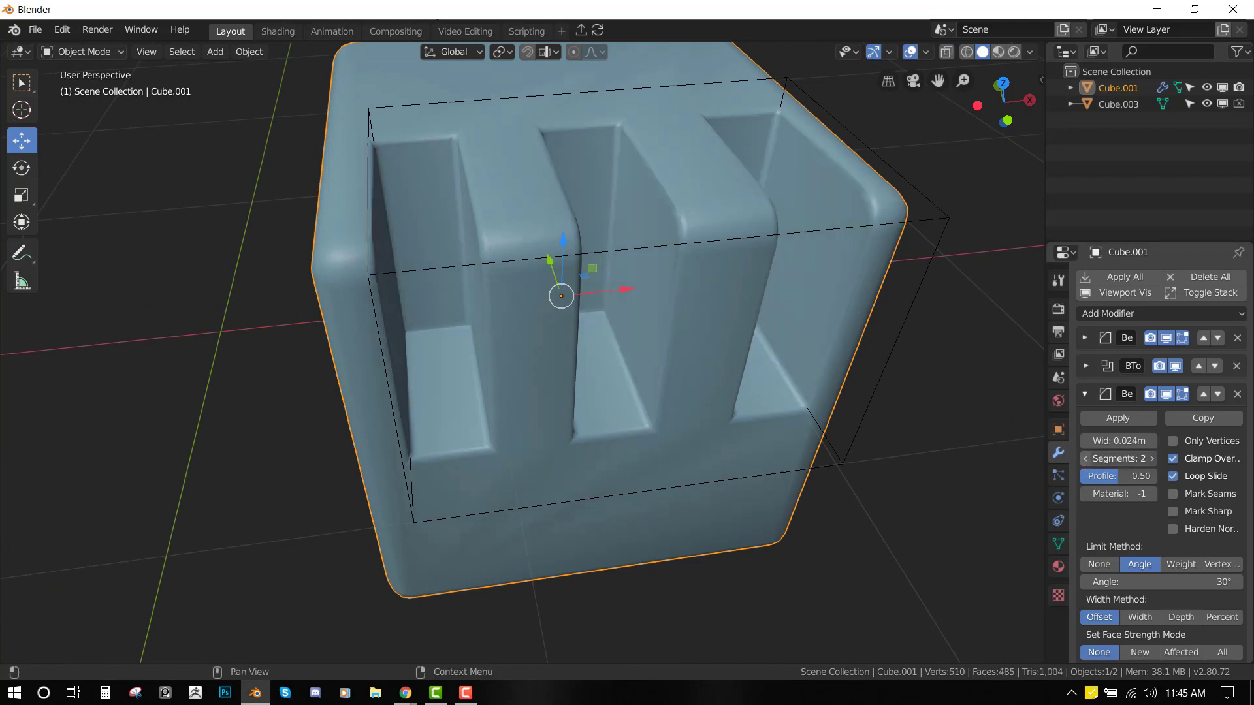
{"action": "left_click", "coordinate": [1172, 530]}
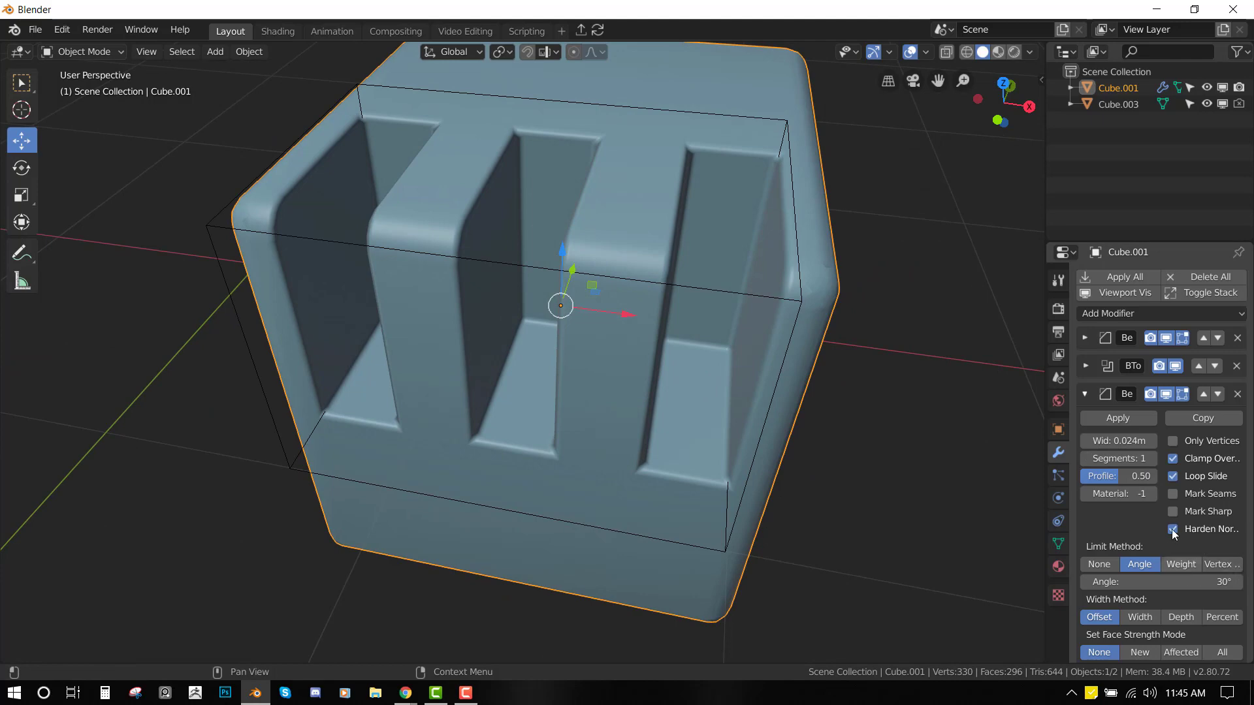
{"action": "left_click", "coordinate": [1172, 528]}
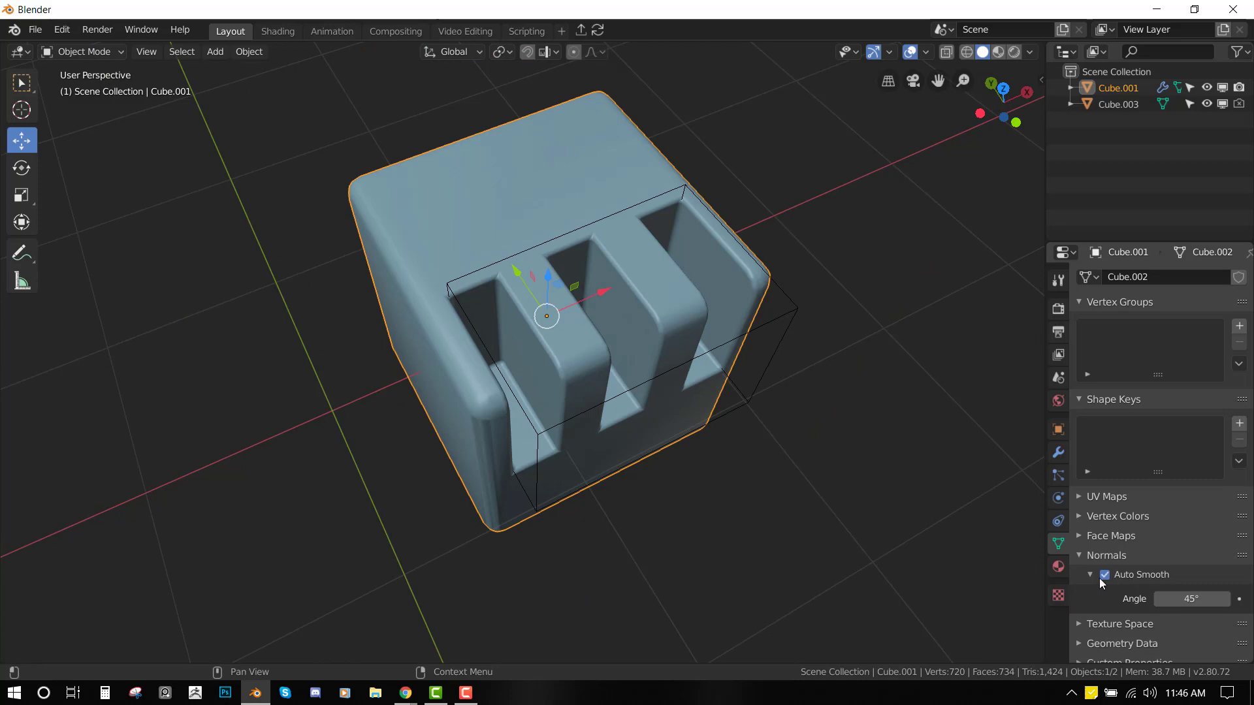
{"action": "mouse_move", "coordinate": [1215, 611]}
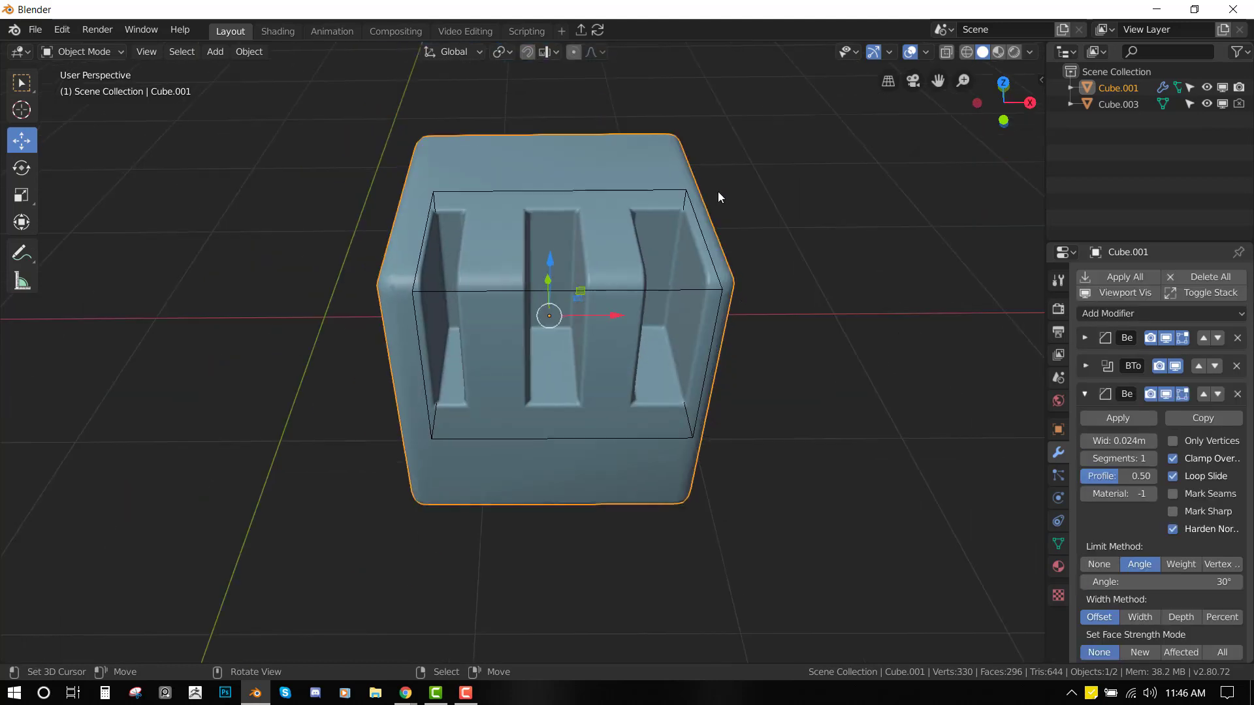
Step: Return to the Modifier tab after enabling Auto Smooth on the mesh
{"action": "left_click", "coordinate": [1115, 104]}
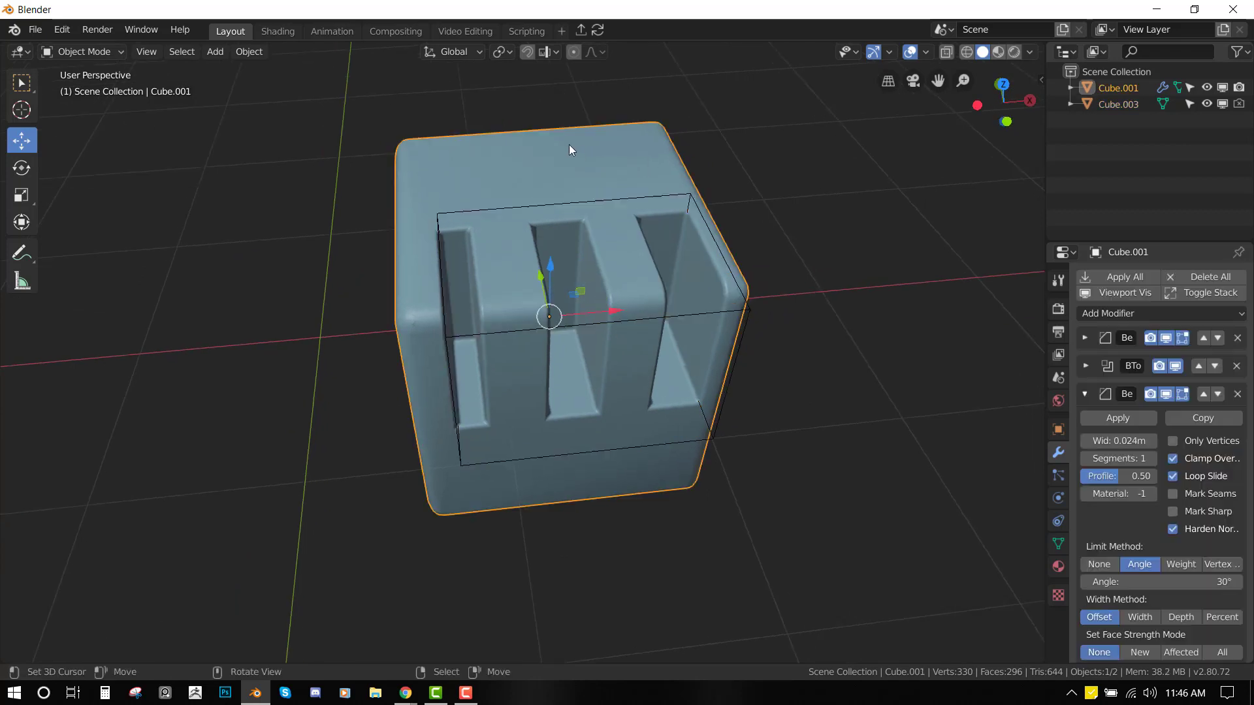
{"action": "mouse_move", "coordinate": [395, 31]}
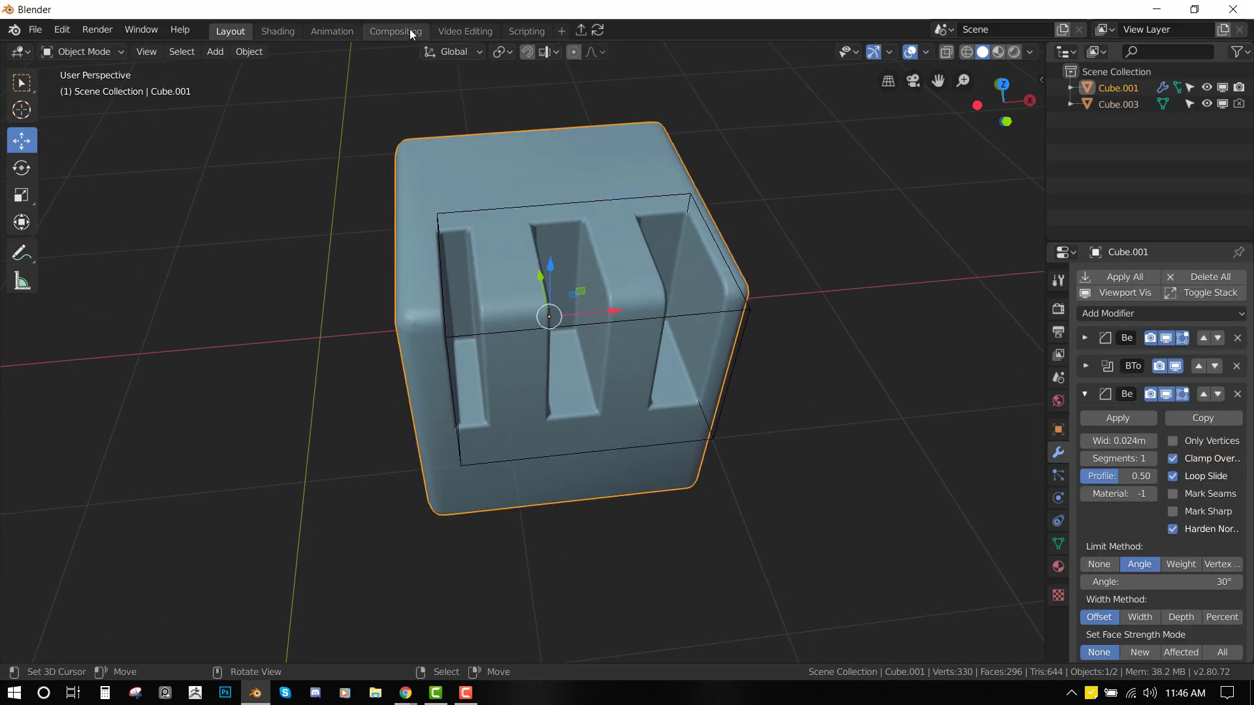
Step: Convert the slotted cube to a mesh from the Object menu, baking its modifiers
{"action": "left_click", "coordinate": [249, 51]}
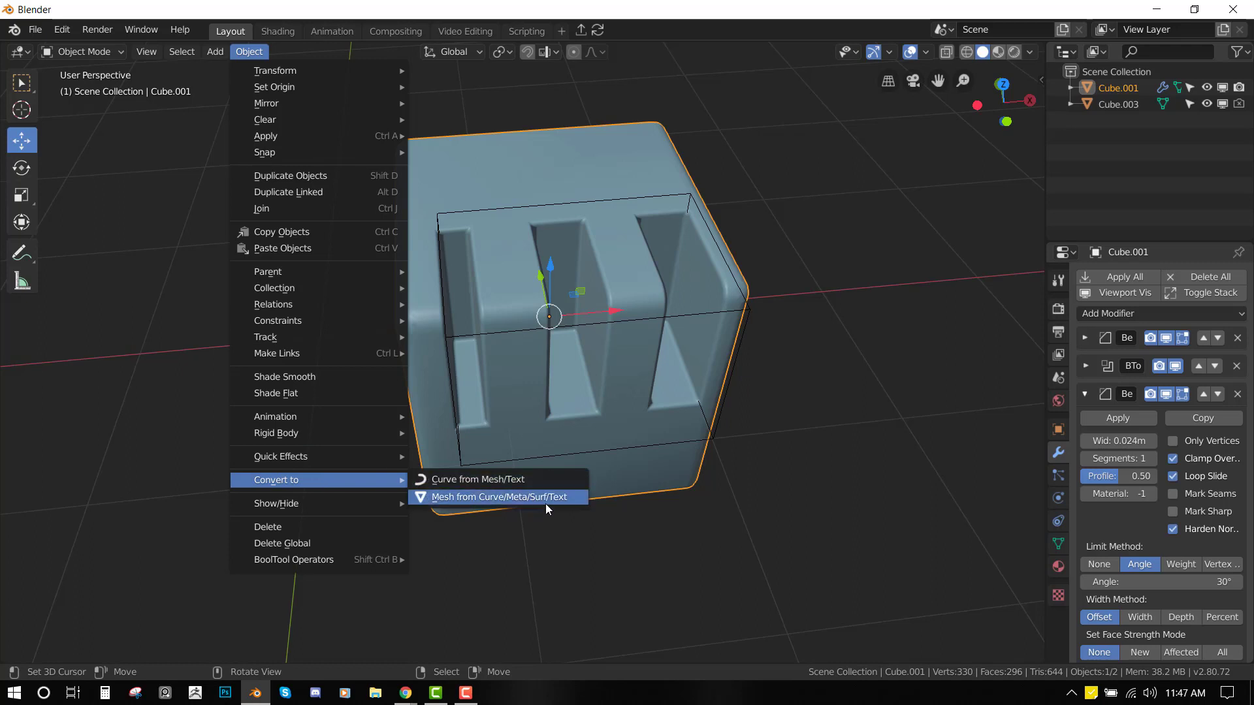
{"action": "mouse_move", "coordinate": [549, 506]}
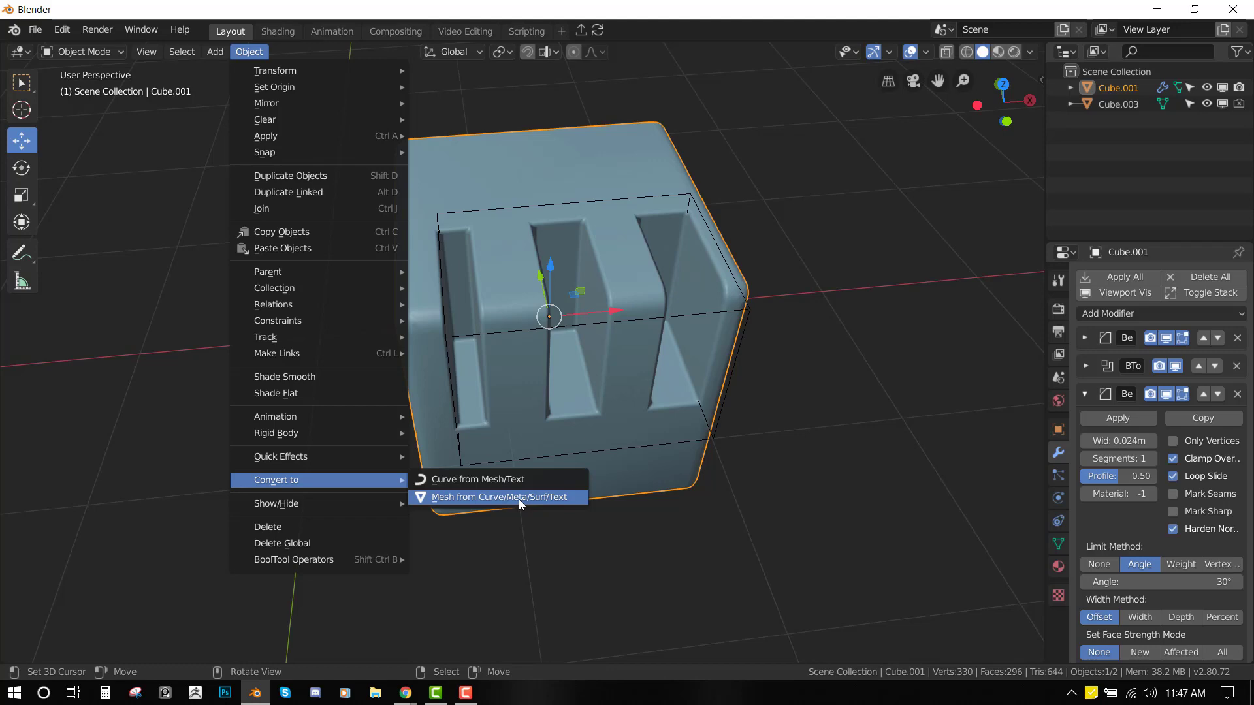
{"action": "left_click", "coordinate": [501, 497]}
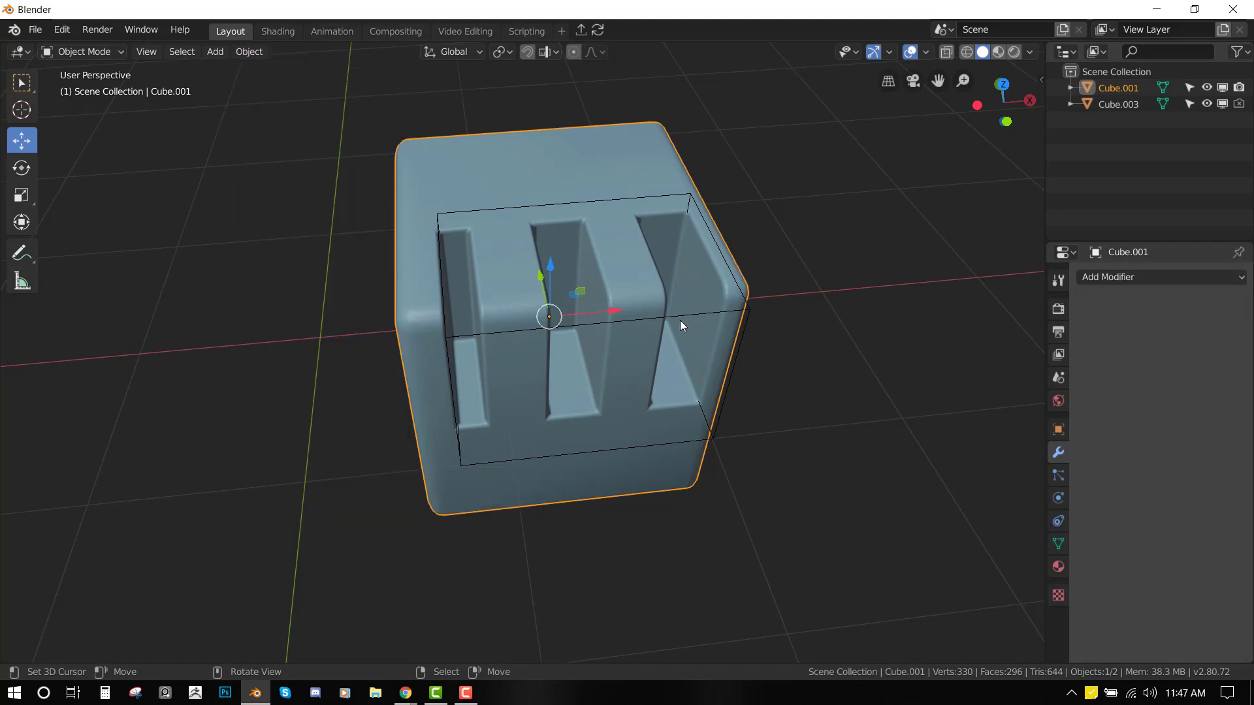